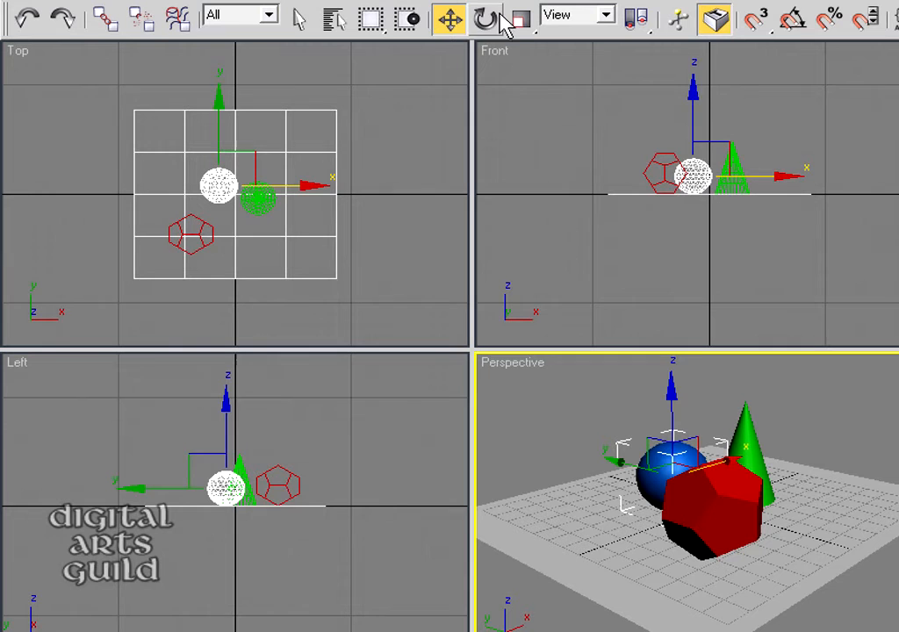
Switch to Select and Rotate so the red dodecahedron shows its rotate gizmo.
{"action": "left_click", "coordinate": [485, 17]}
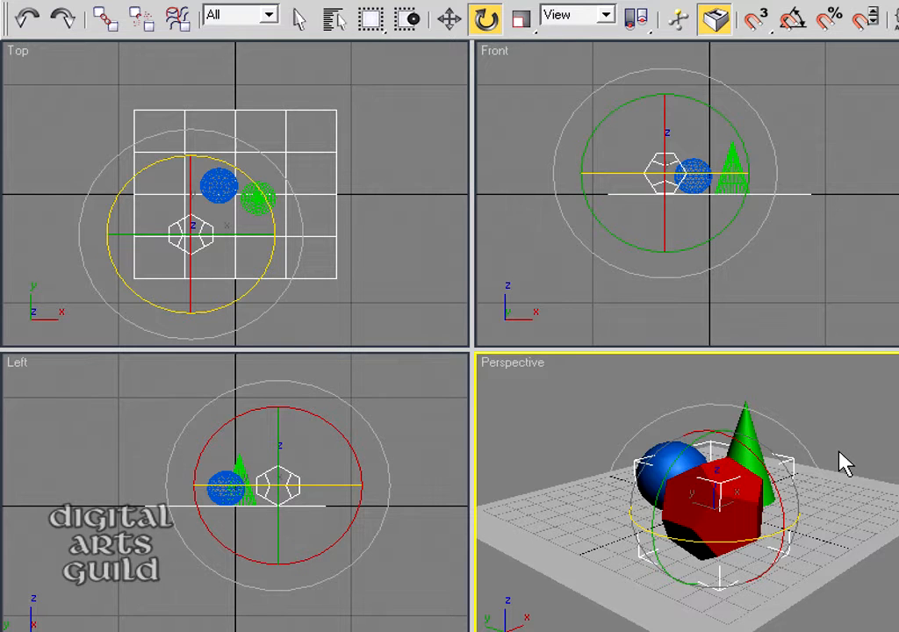
{"action": "mouse_move", "coordinate": [448, 18]}
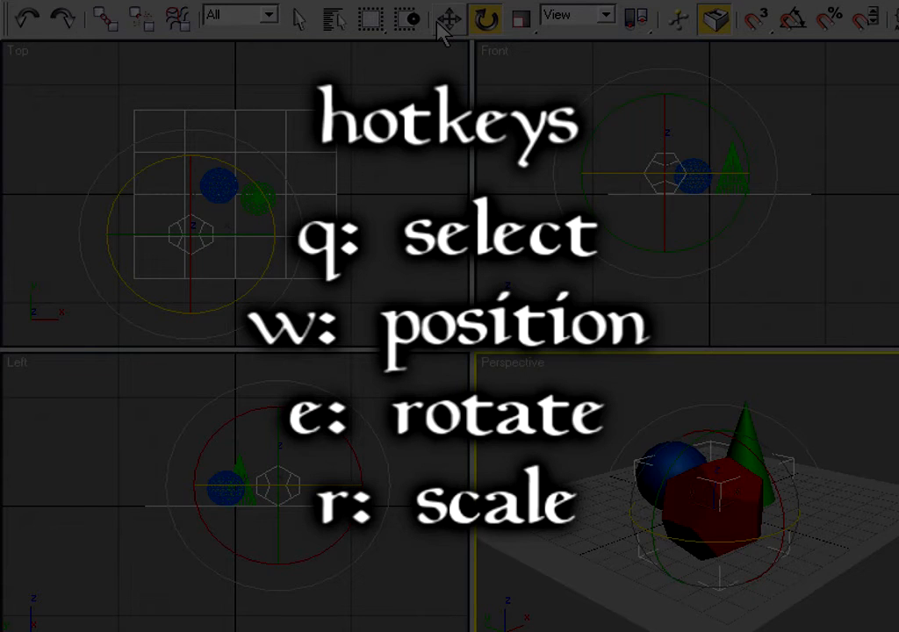
Cycle Select (Q), Move (W), Rotate (E) and Scale (R), selecting the dodecahedron each time, ending in Scale.
{"action": "key", "text": "q"}
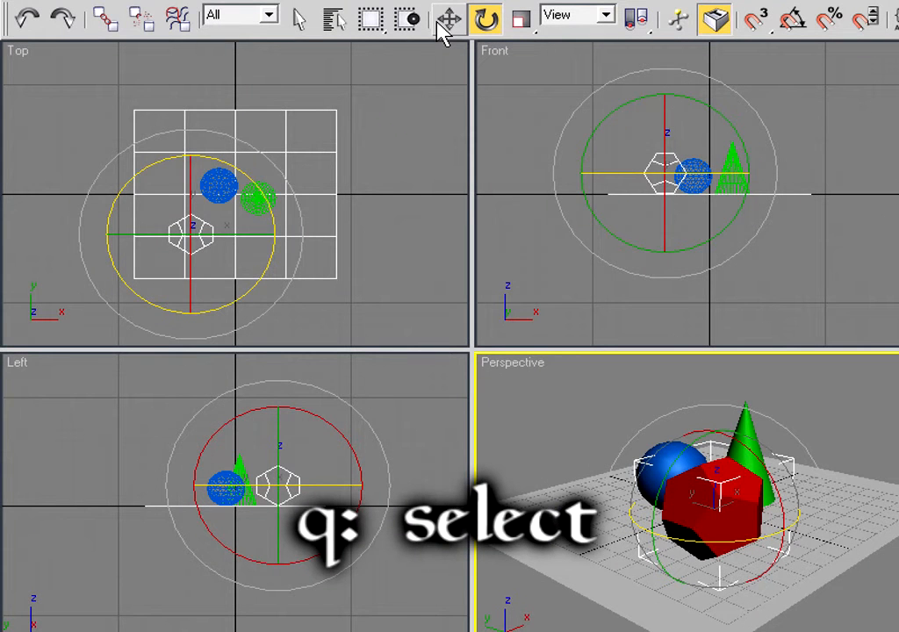
{"action": "left_click", "coordinate": [299, 17]}
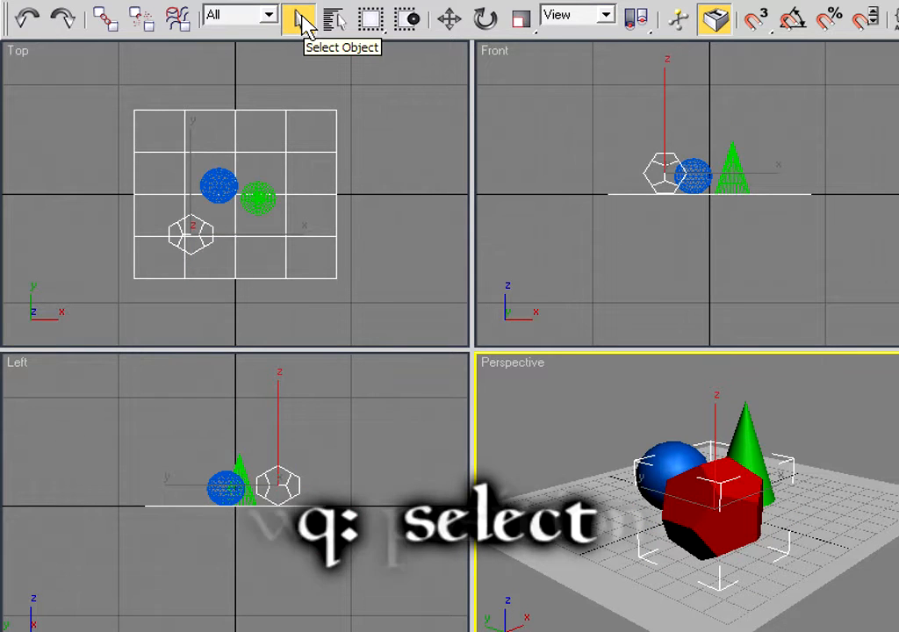
{"action": "key", "text": "w"}
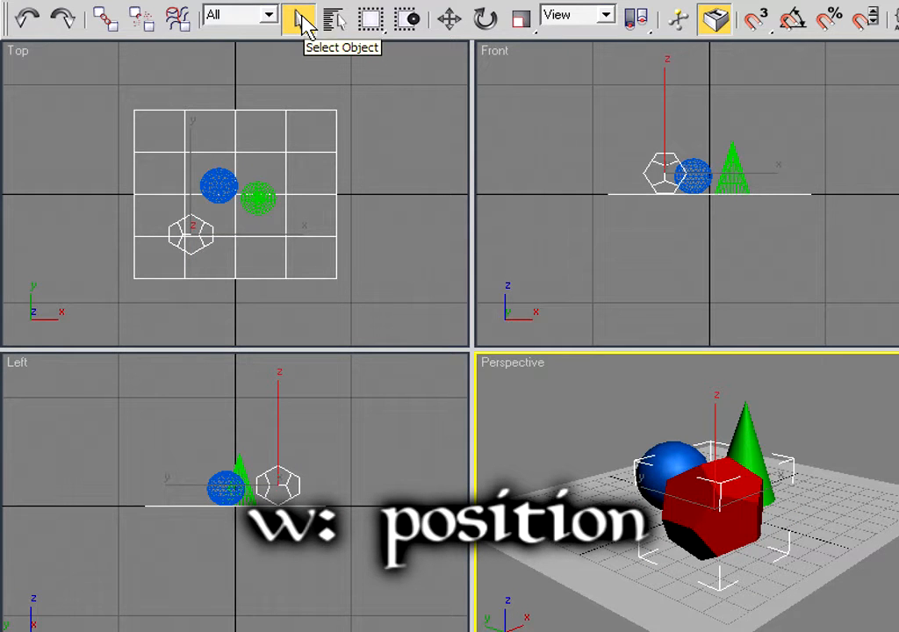
{"action": "left_click", "coordinate": [449, 17]}
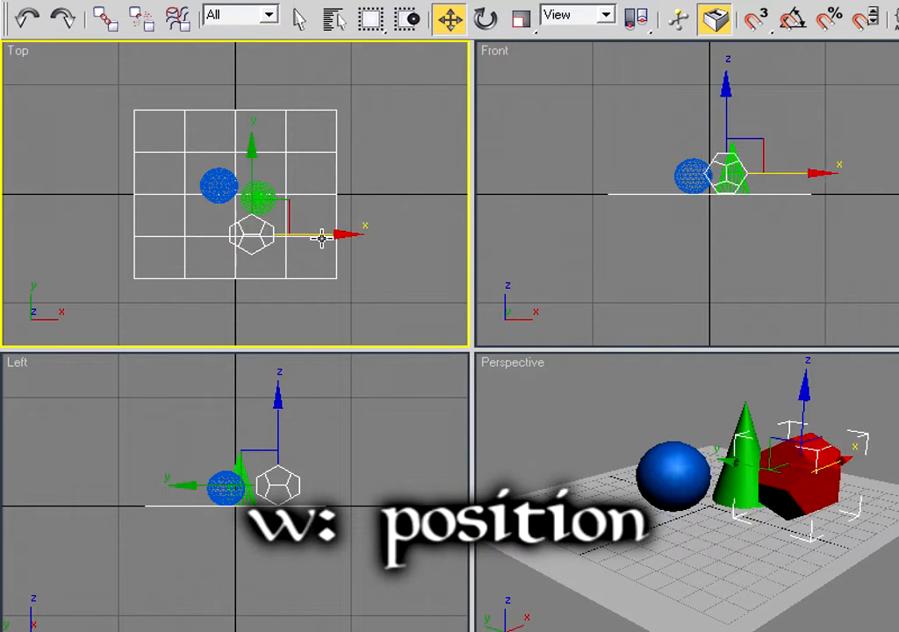
{"action": "key", "text": "e"}
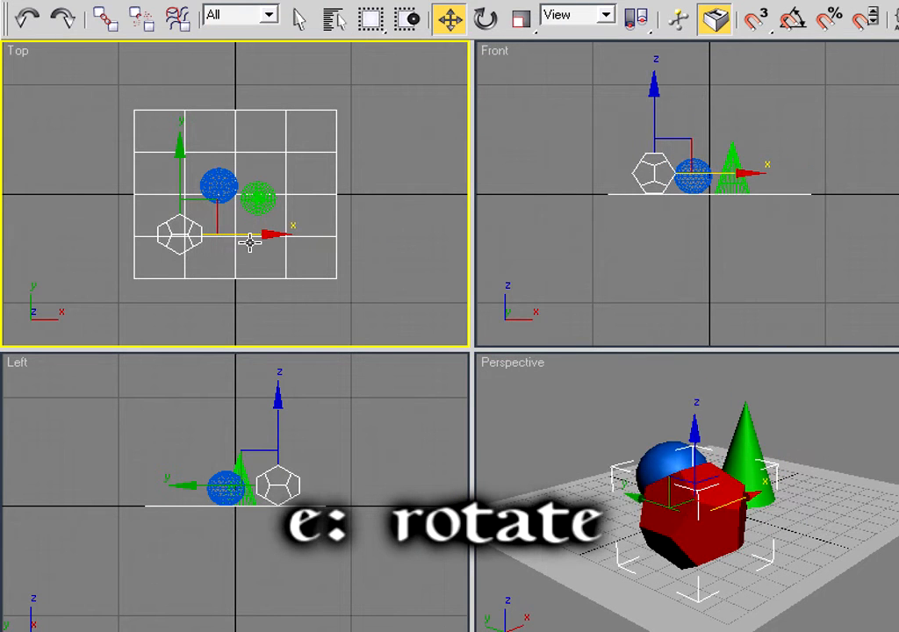
{"action": "left_click", "coordinate": [485, 17]}
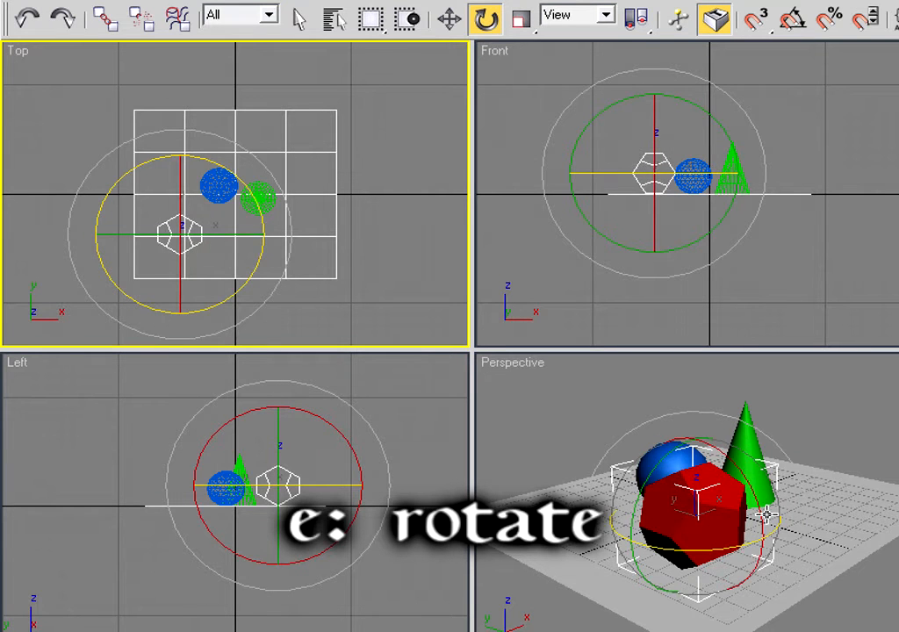
{"action": "key", "text": "r"}
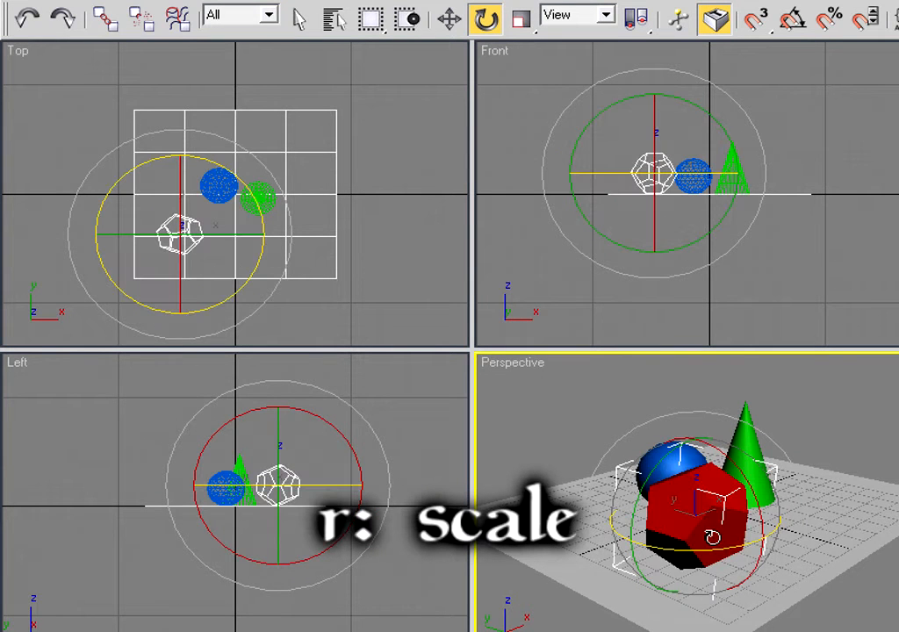
{"action": "left_click", "coordinate": [520, 17]}
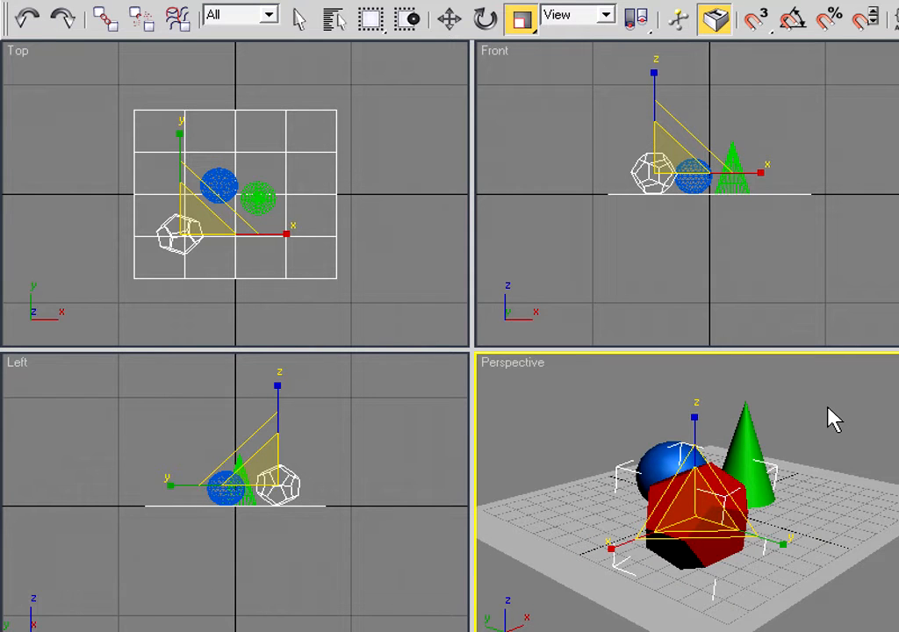
Switch to Select and Move, slide the dodecahedron right, then slide it back to its start.
{"action": "left_click", "coordinate": [449, 17]}
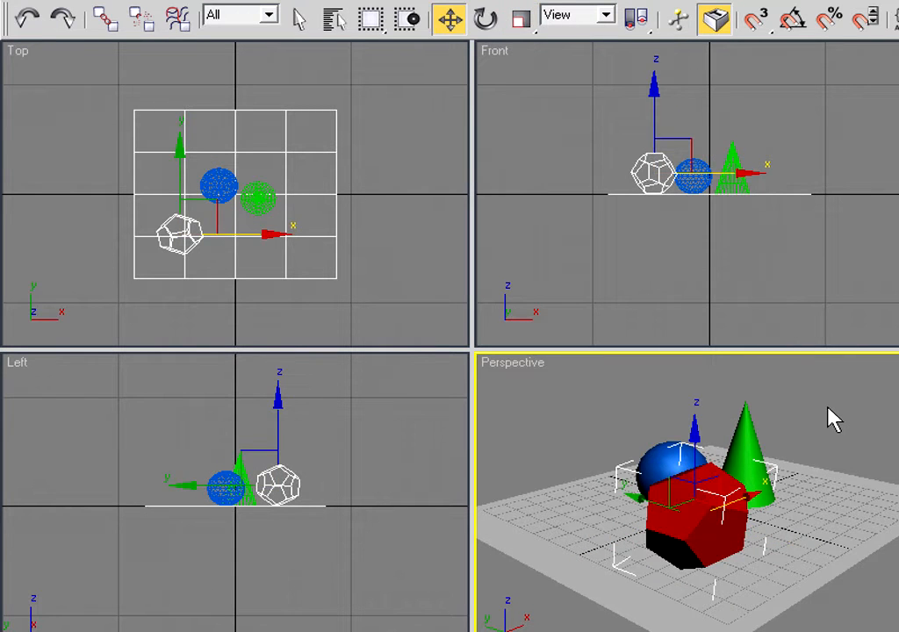
{"action": "mouse_move", "coordinate": [192, 190]}
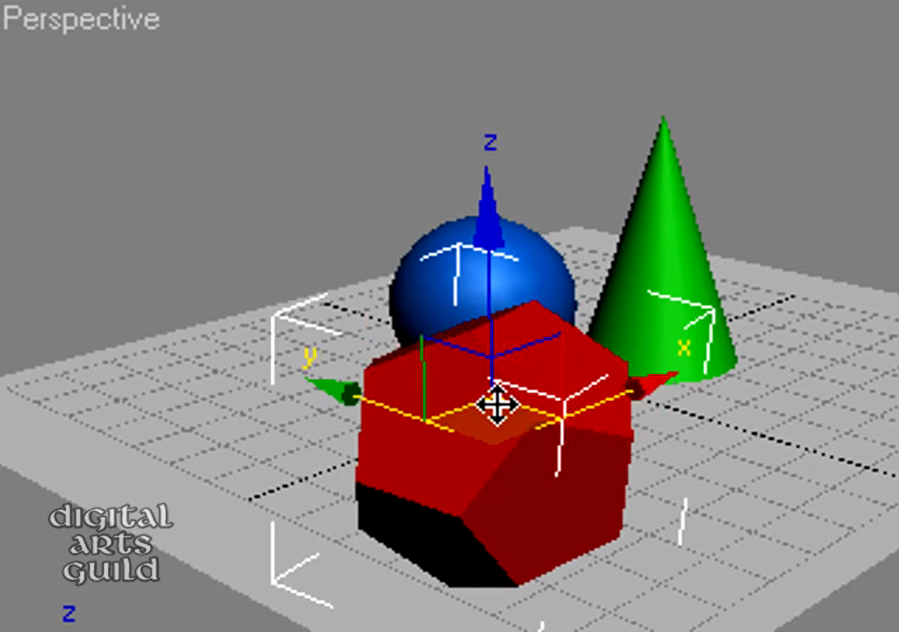
{"action": "left_click_drag", "start_coordinate": [495, 413], "coordinate": [764, 448]}
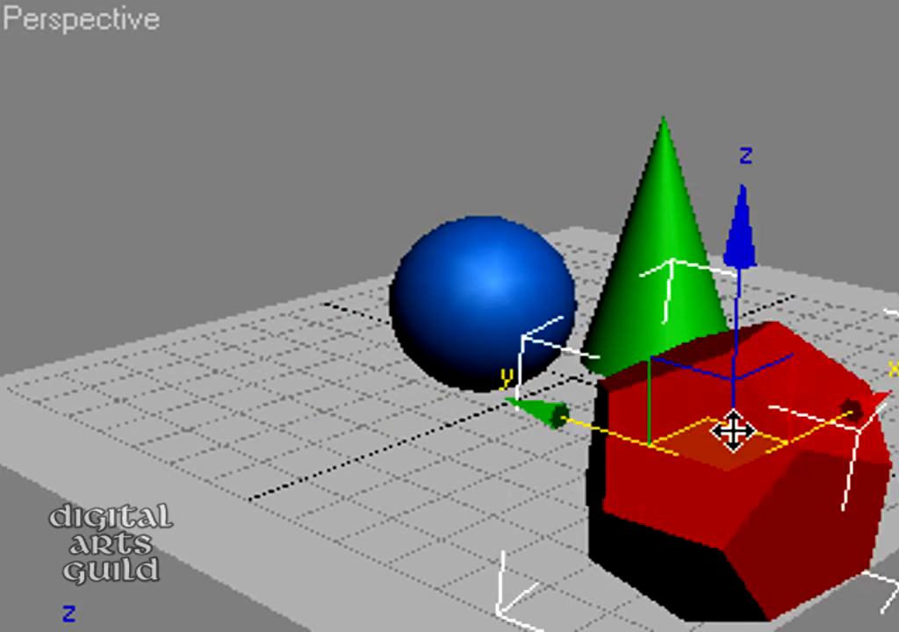
{"action": "left_click_drag", "start_coordinate": [738, 430], "coordinate": [650, 457]}
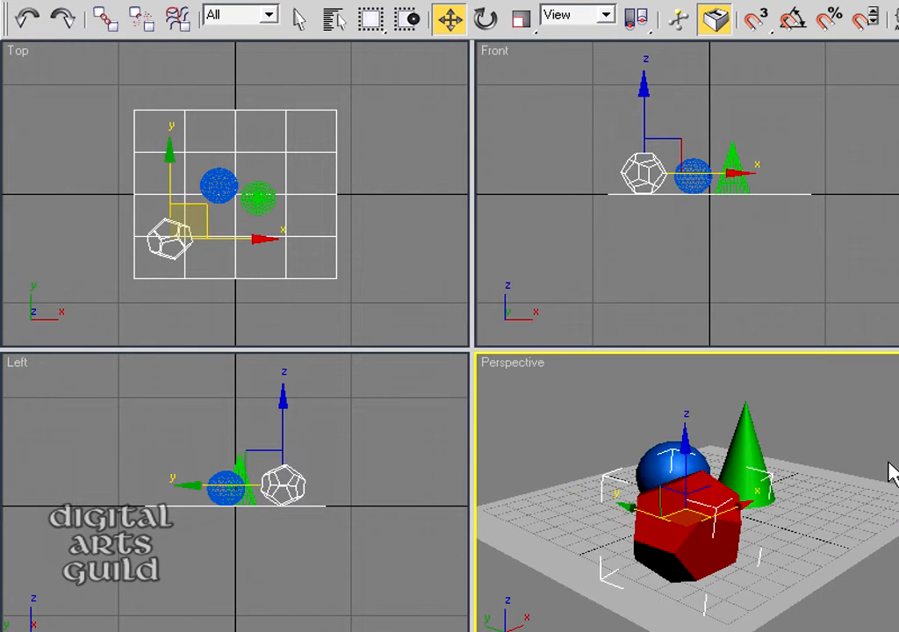
{"action": "mouse_move", "coordinate": [846, 447]}
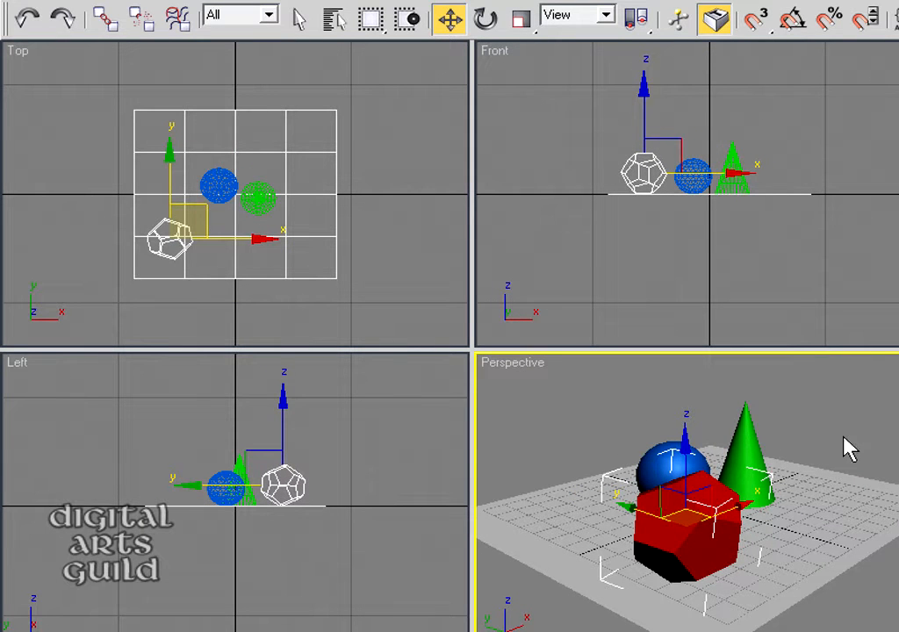
{"action": "mouse_move", "coordinate": [520, 18]}
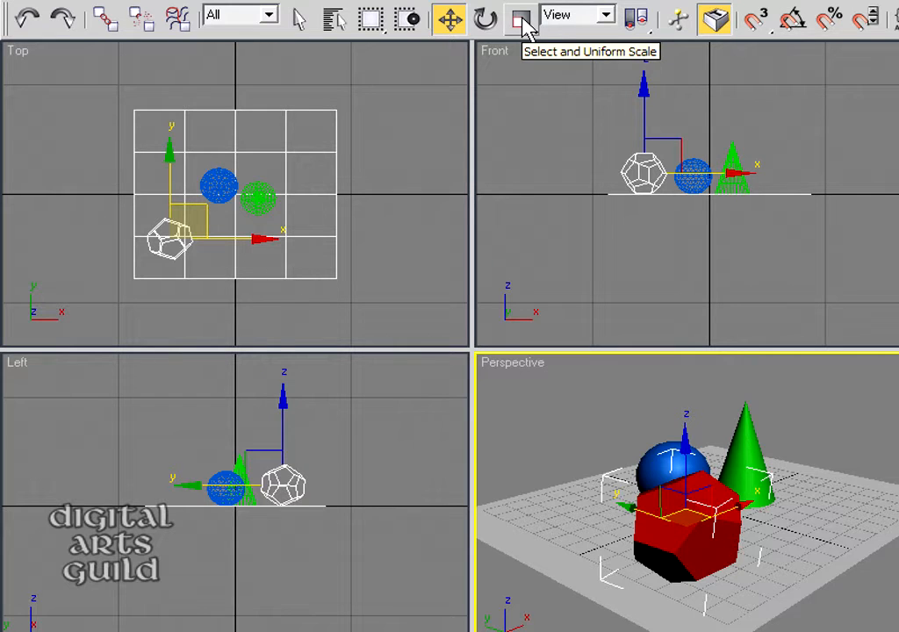
{"action": "left_click", "coordinate": [519, 18]}
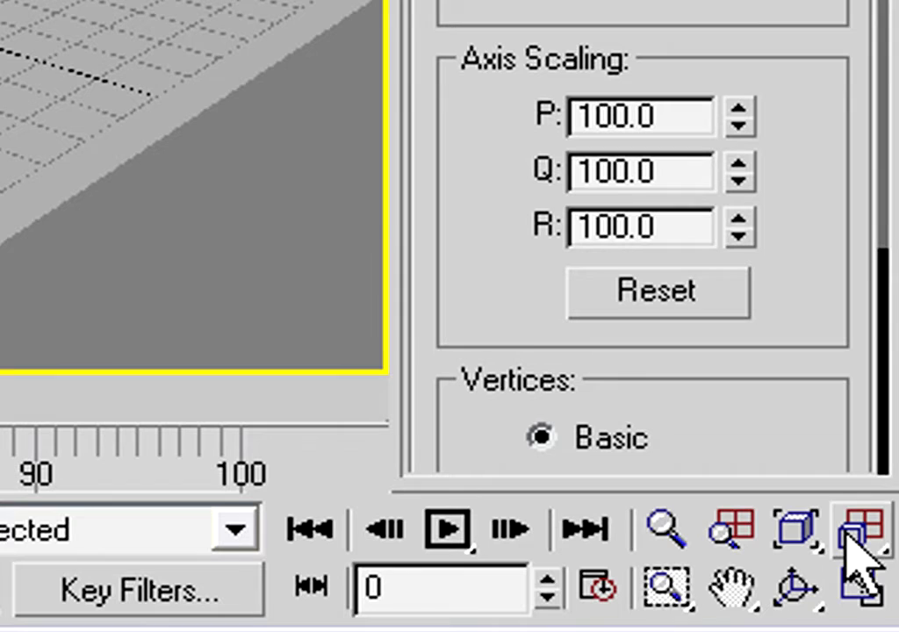
{"action": "mouse_move", "coordinate": [597, 588]}
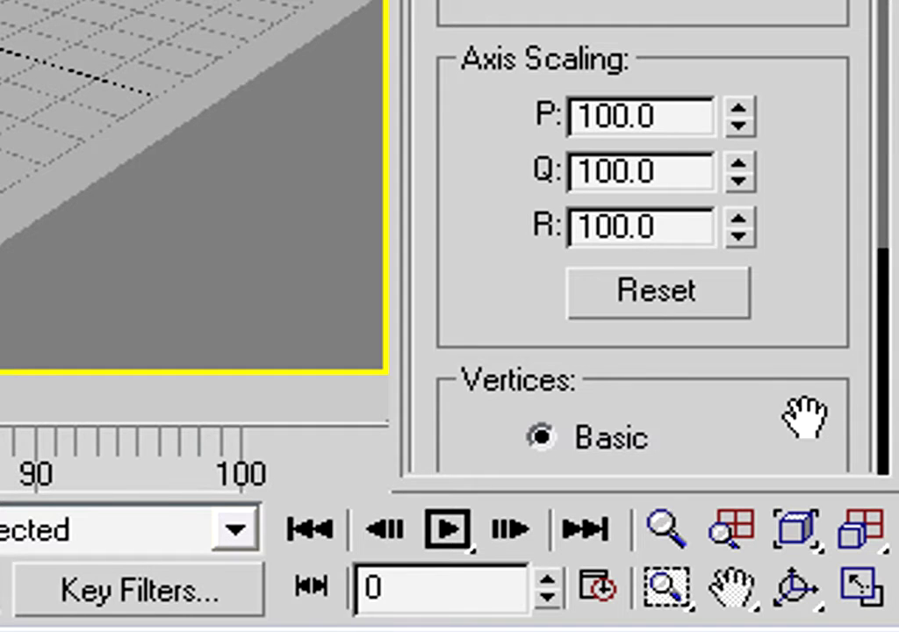
{"action": "mouse_move", "coordinate": [325, 126]}
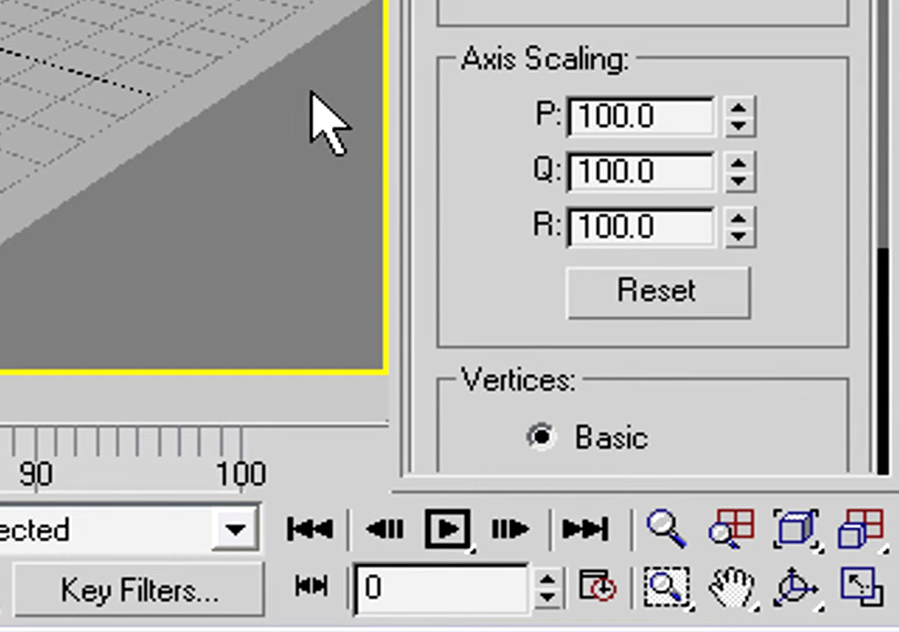
{"action": "mouse_move", "coordinate": [184, 81]}
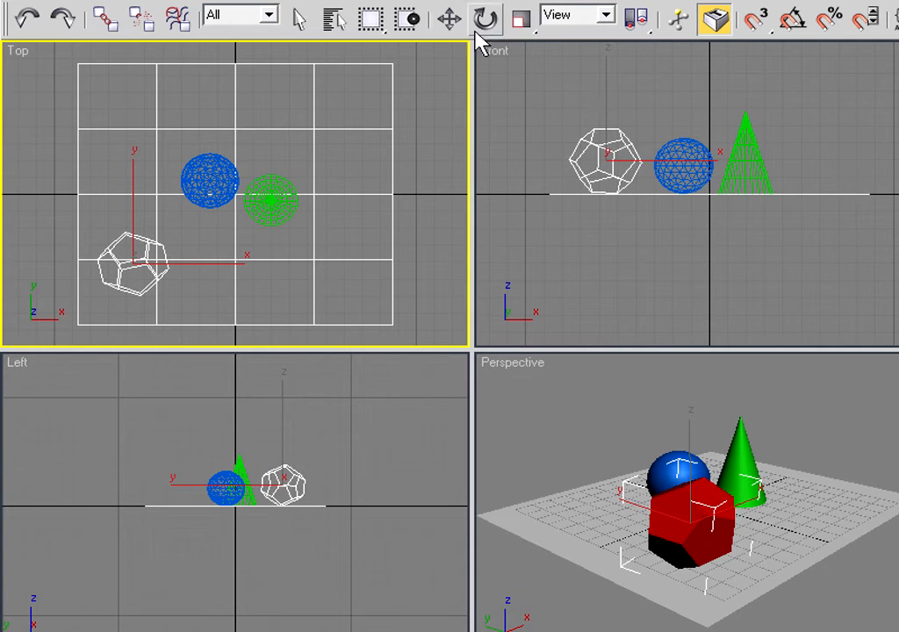
{"action": "left_click", "coordinate": [450, 18]}
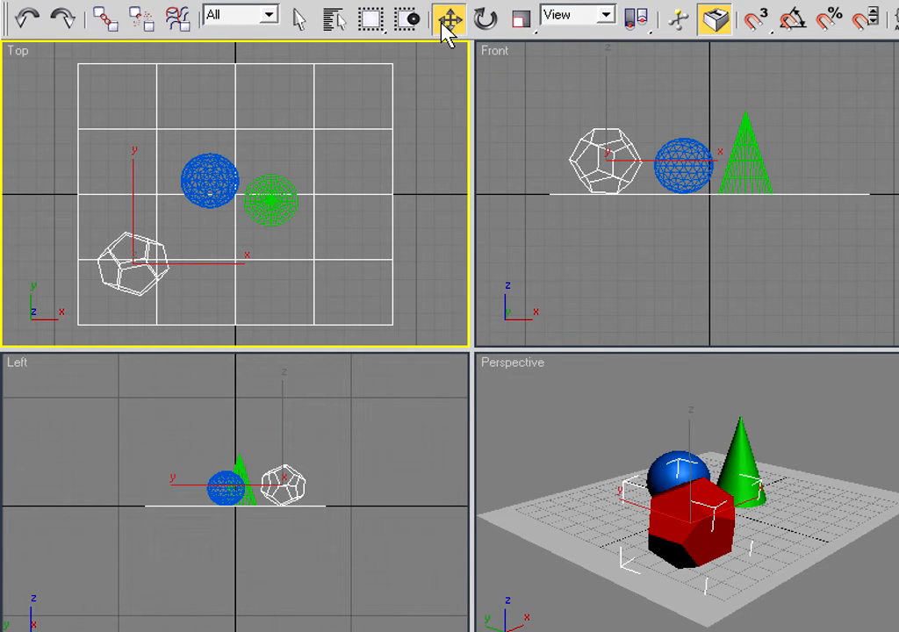
{"action": "left_click", "coordinate": [450, 17]}
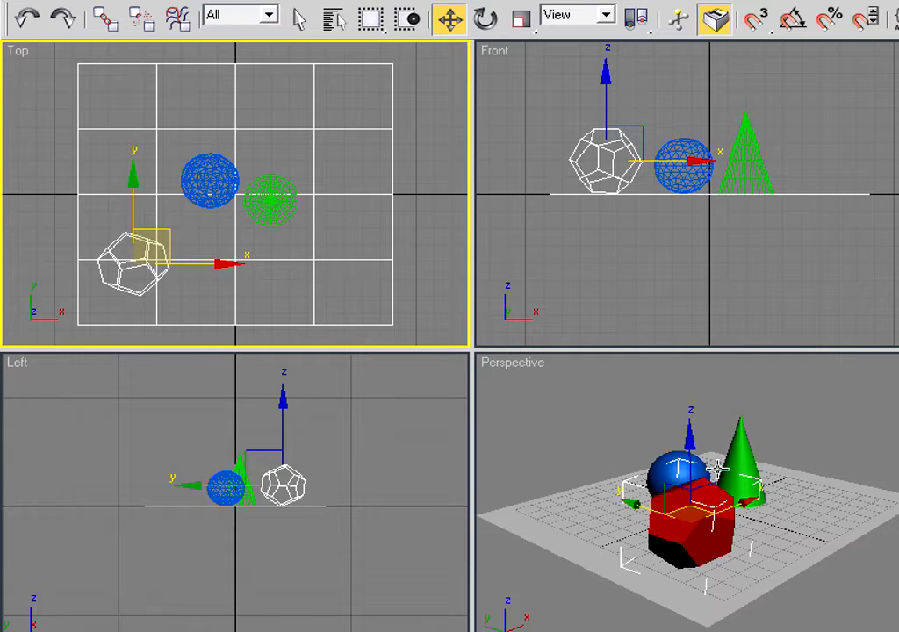
{"action": "mouse_move", "coordinate": [781, 474]}
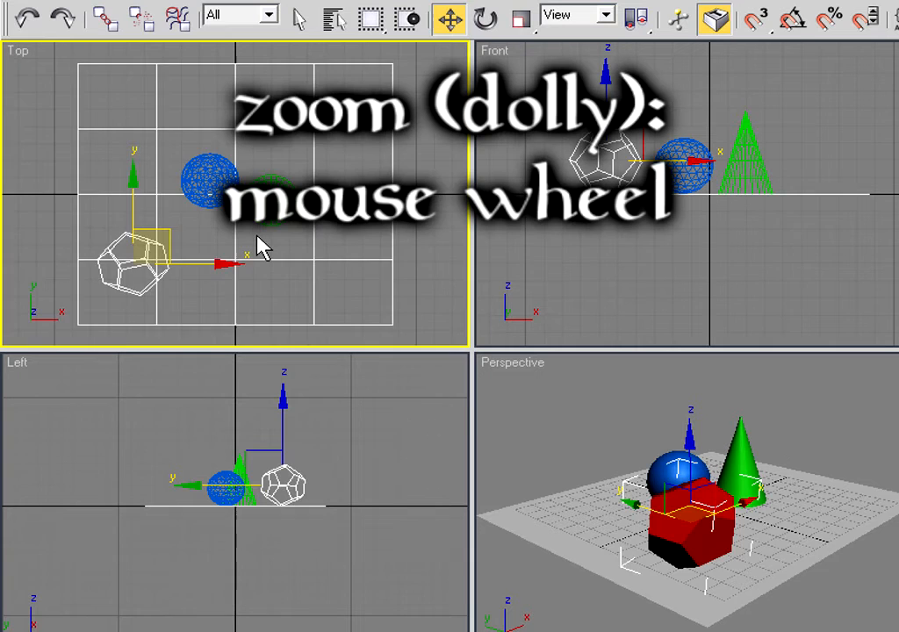
{"action": "scroll", "scroll_direction": "down", "scroll_amount": 3}
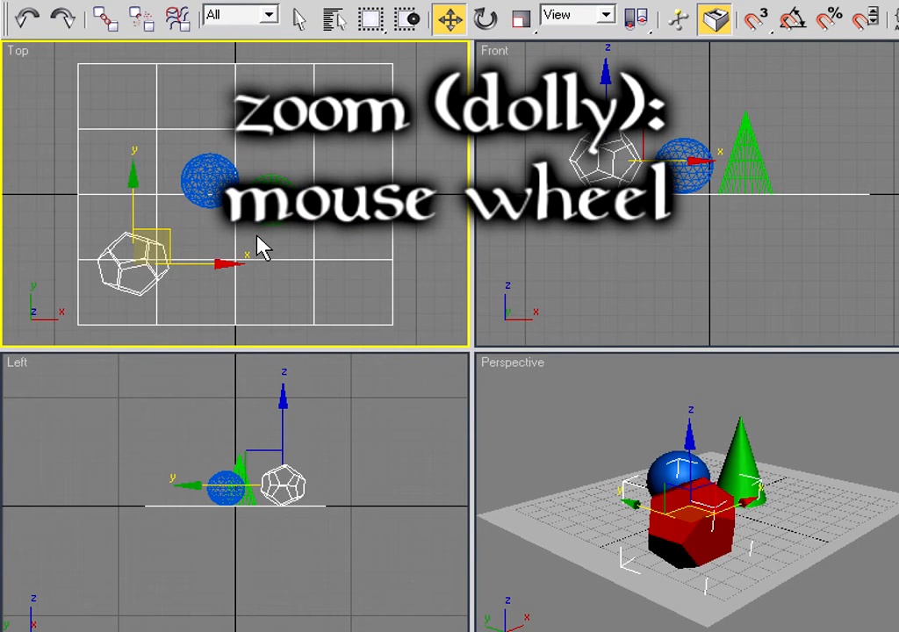
{"action": "mouse_move", "coordinate": [850, 448]}
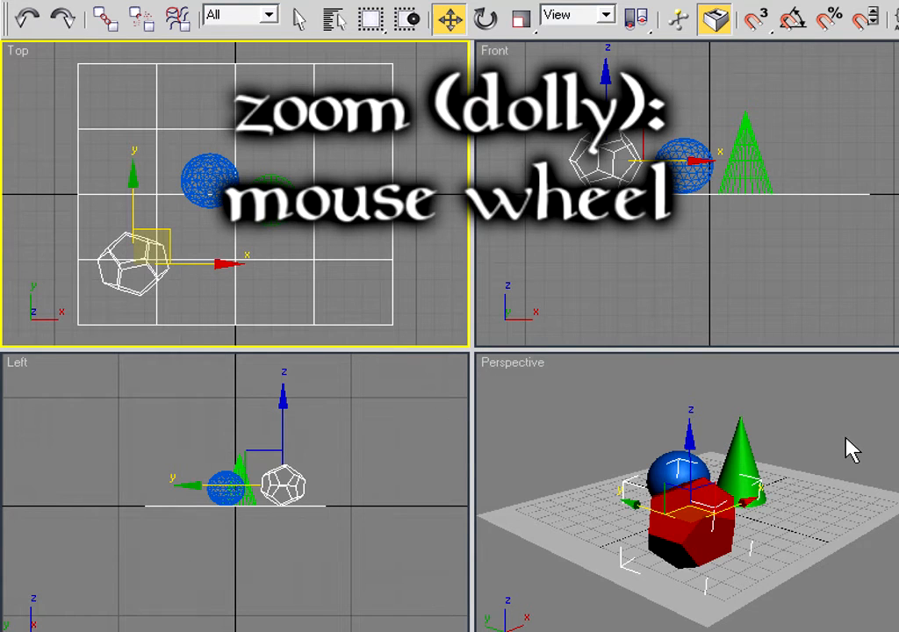
{"action": "scroll", "scroll_direction": "down", "scroll_amount": 3}
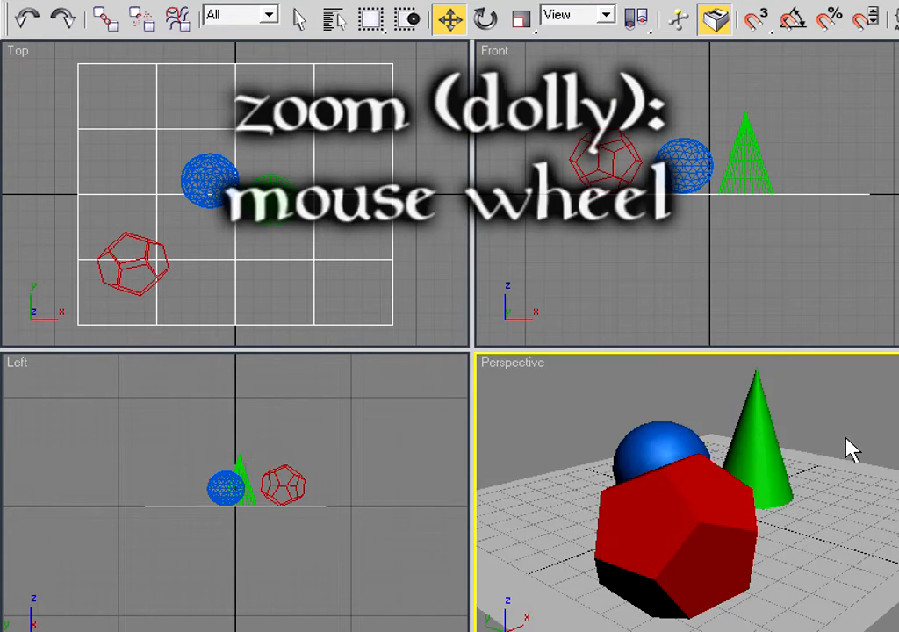
{"action": "scroll", "scroll_direction": "down", "scroll_amount": 3}
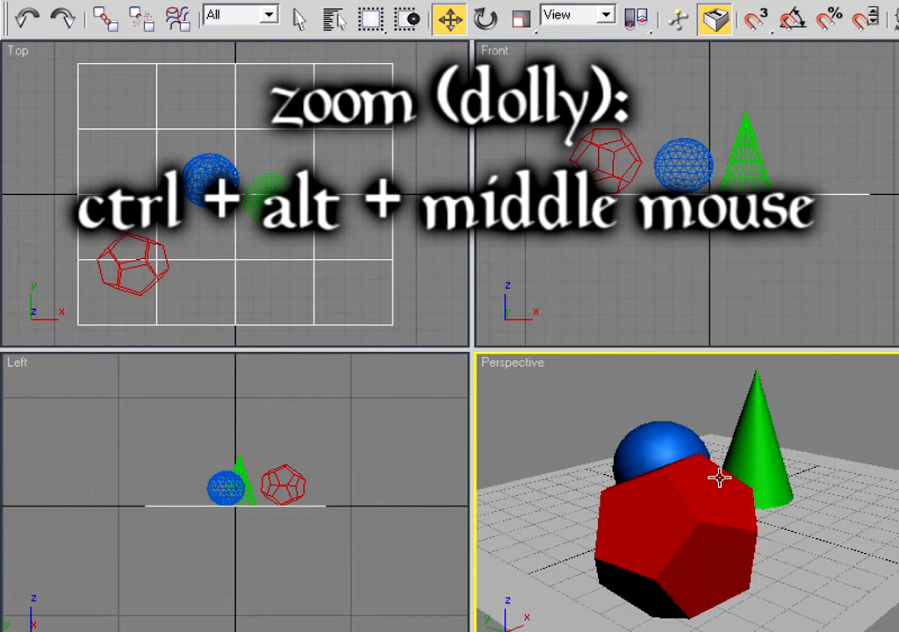
{"action": "mouse_move", "coordinate": [806, 495]}
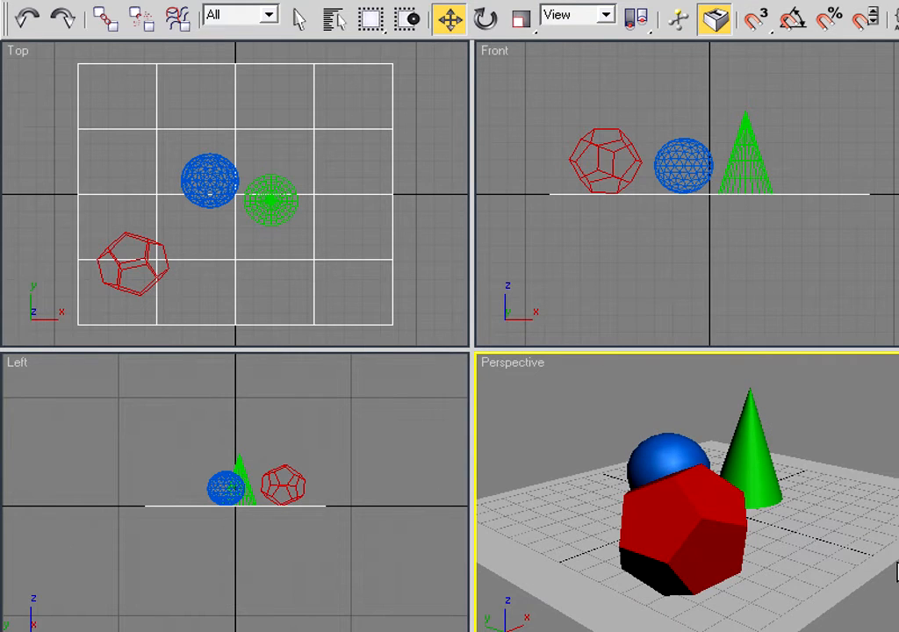
{"action": "mouse_move", "coordinate": [822, 485]}
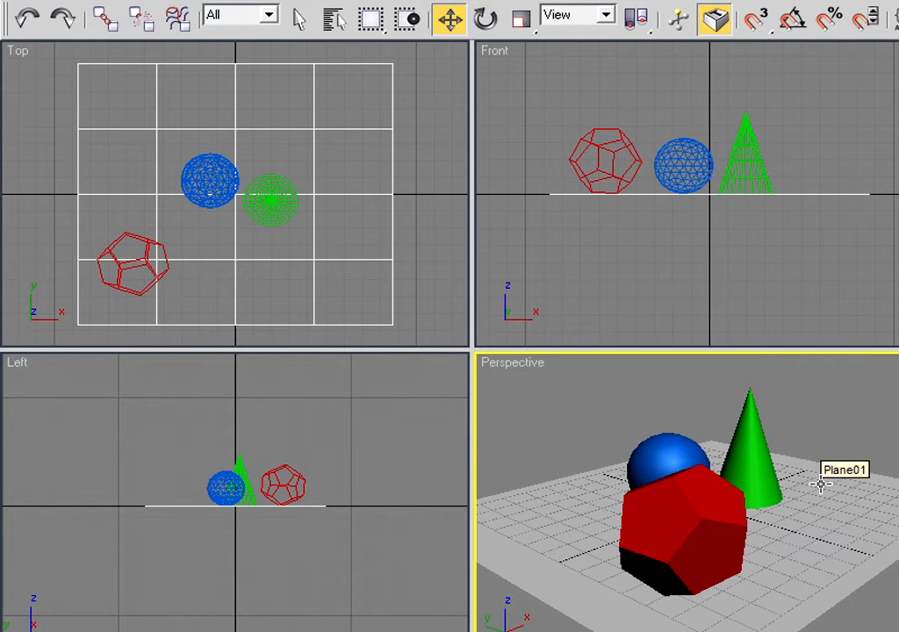
{"action": "mouse_move", "coordinate": [764, 263]}
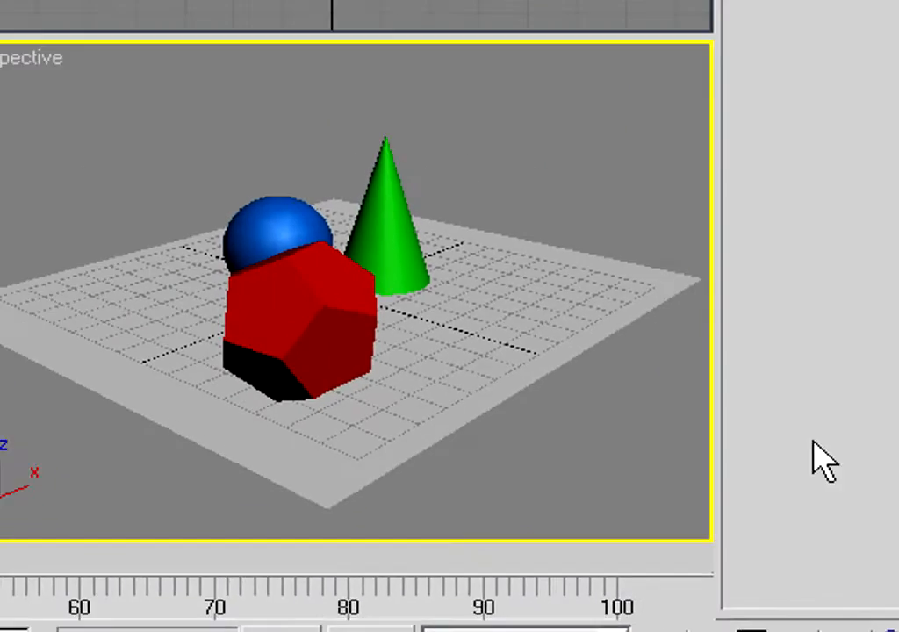
Zoom the Perspective and Front viewports in tight on the dodecahedron, sphere and cone.
{"action": "key", "text": "alt+w"}
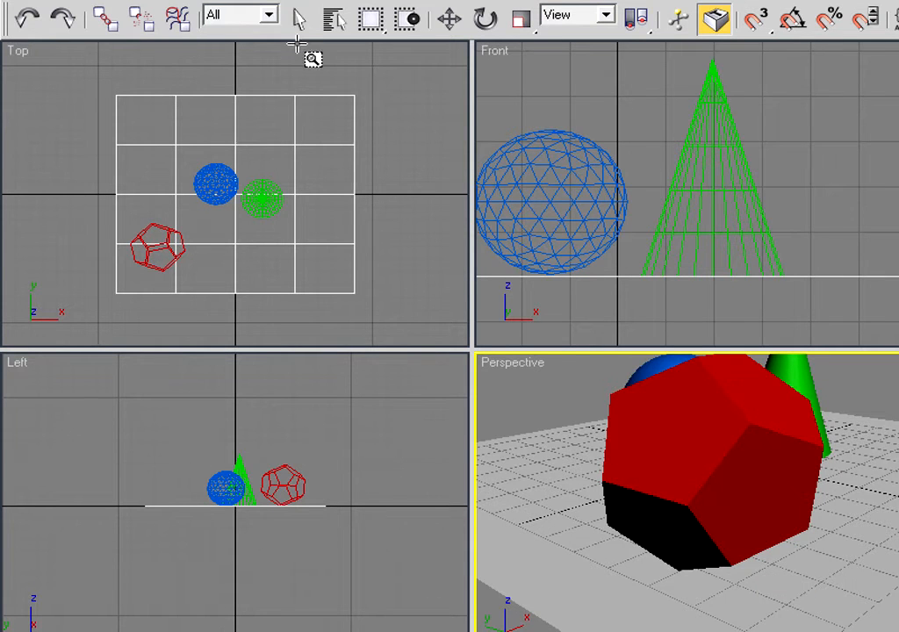
Return to Select Object and use Zoom Extents All to frame every object in all viewports.
{"action": "left_click", "coordinate": [299, 18]}
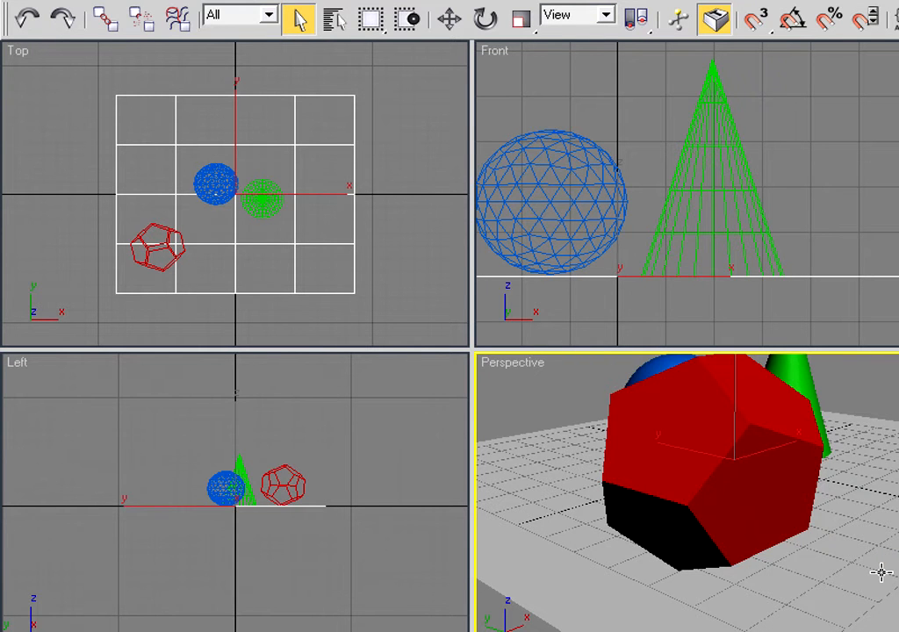
{"action": "key", "text": "z"}
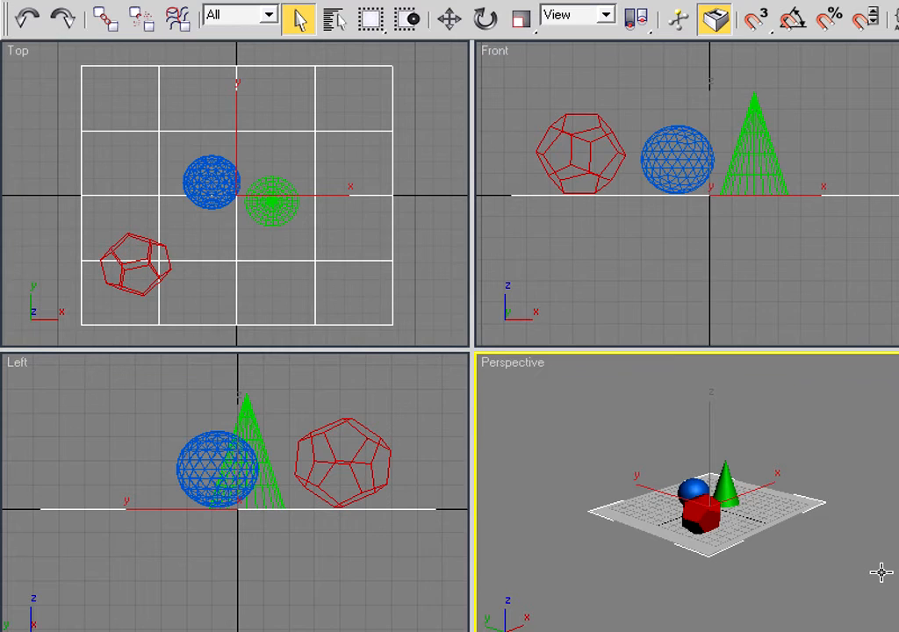
{"action": "left_click", "coordinate": [675, 158]}
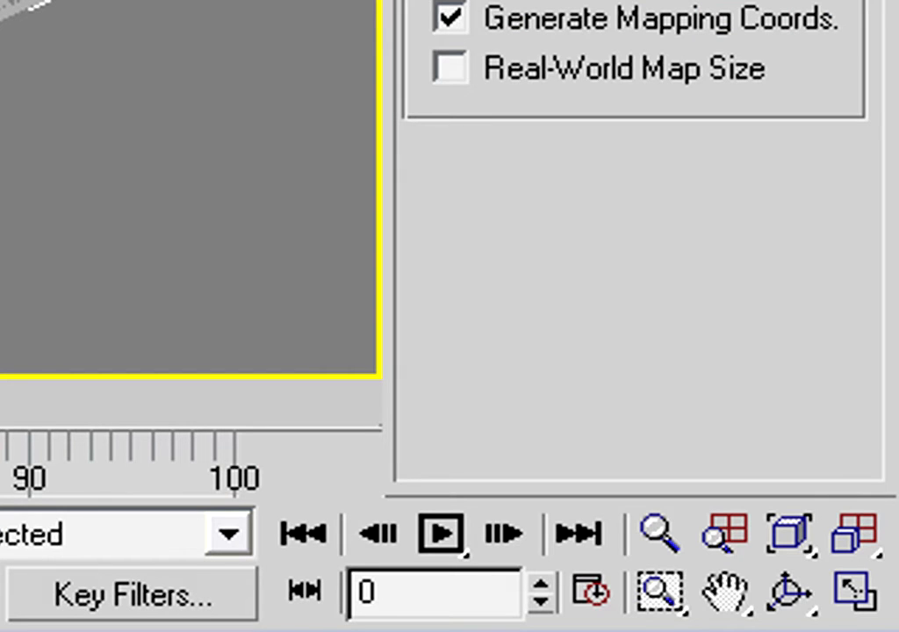
{"action": "mouse_move", "coordinate": [724, 593]}
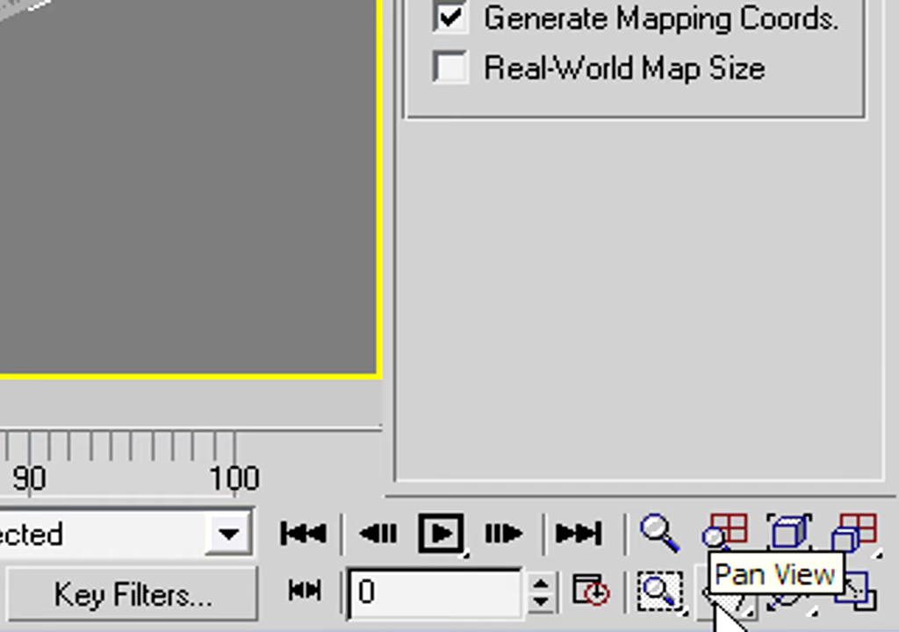
Pan the maximized Perspective view so the plane and objects sit in a new spot.
{"action": "left_click", "coordinate": [727, 593]}
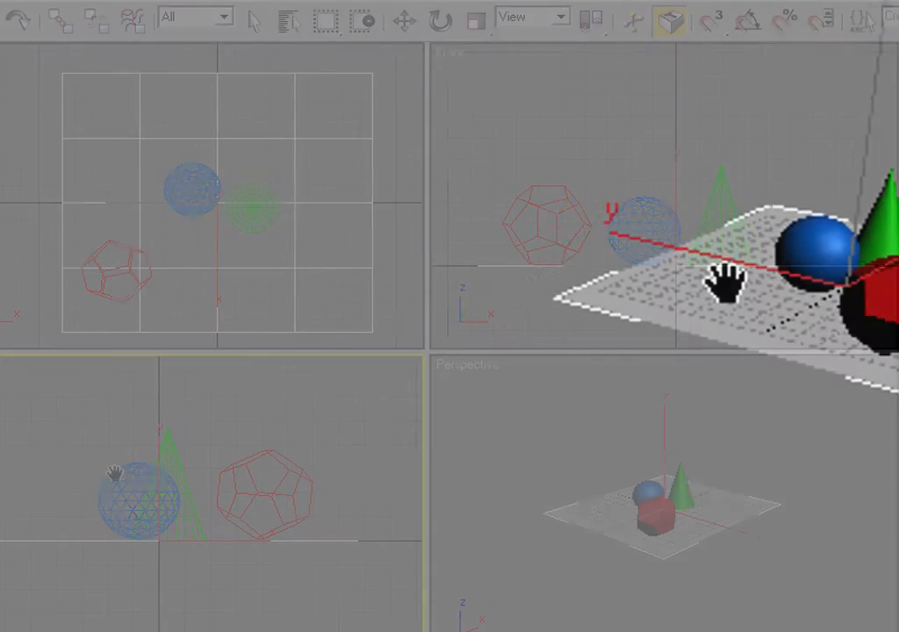
{"action": "key", "text": "alt+w"}
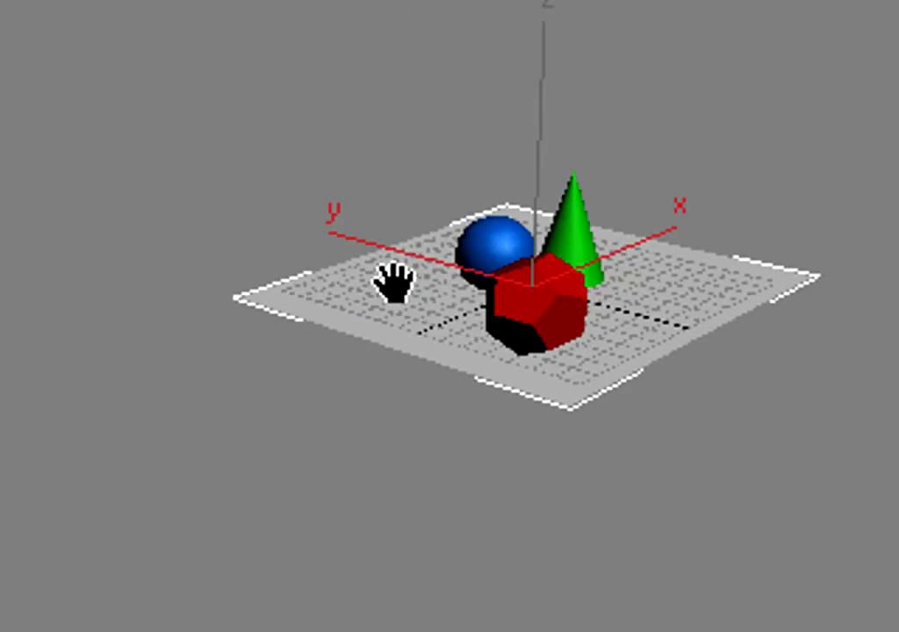
{"action": "left_click_drag", "start_coordinate": [390, 281], "coordinate": [395, 290]}
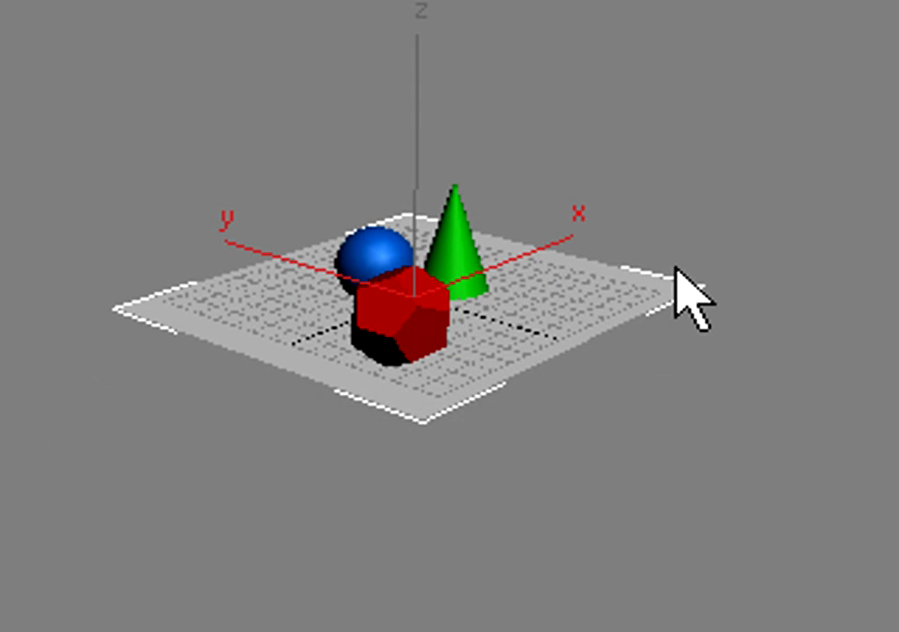
{"action": "mouse_move", "coordinate": [658, 26]}
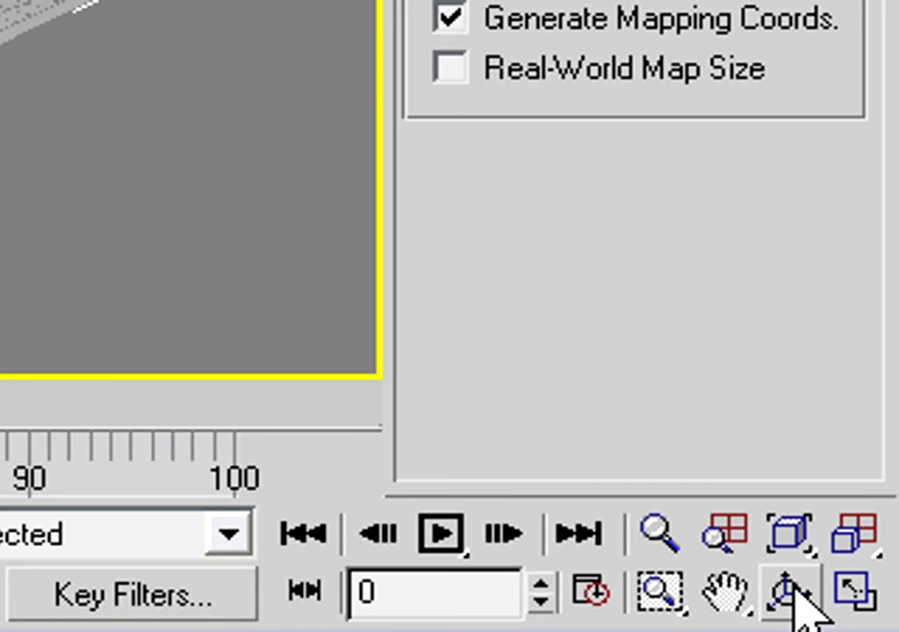
Arc Rotate the Perspective view to look steeply down on the plane and objects.
{"action": "left_click", "coordinate": [783, 590]}
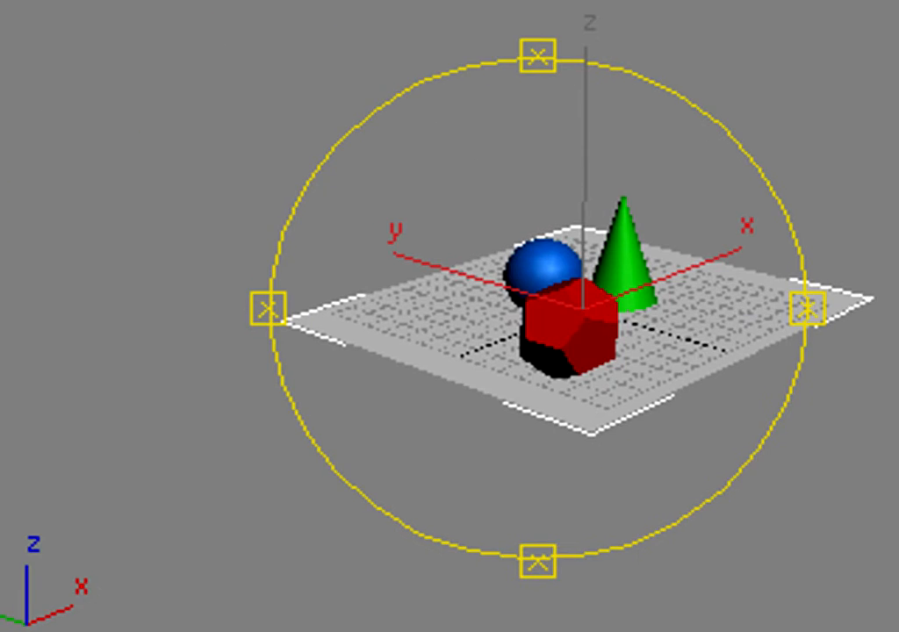
{"action": "mouse_move", "coordinate": [449, 130]}
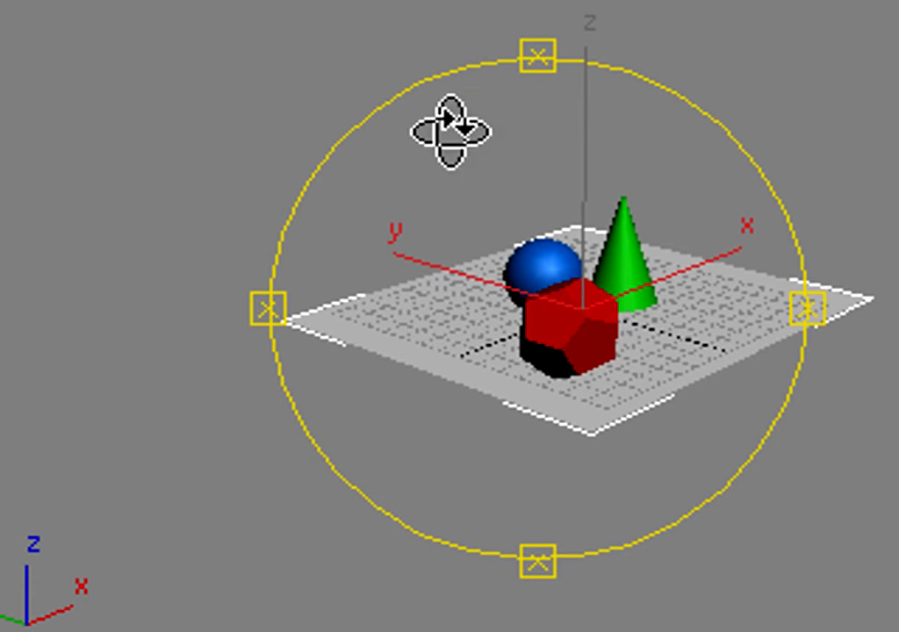
{"action": "mouse_move", "coordinate": [604, 473]}
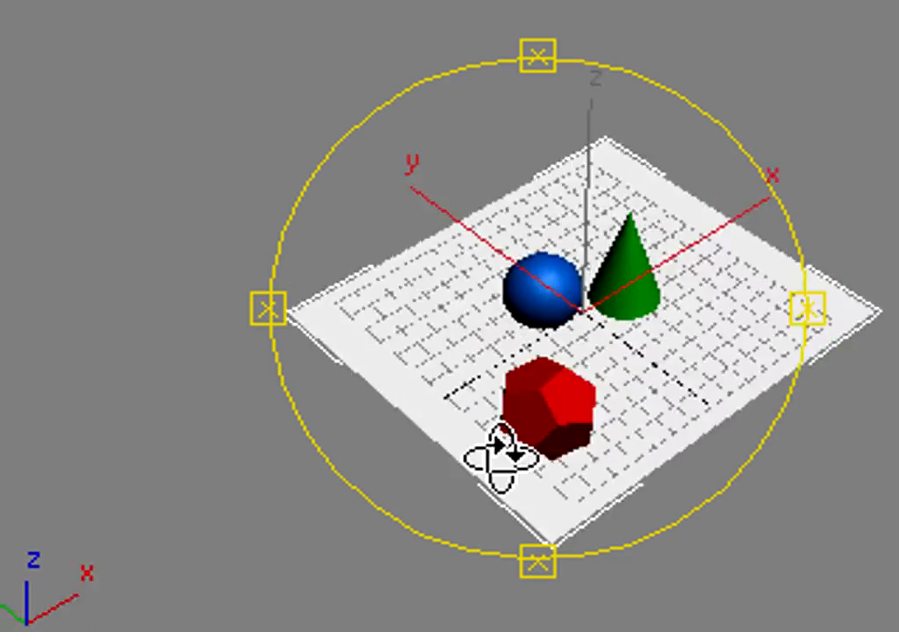
{"action": "left_click_drag", "start_coordinate": [496, 456], "coordinate": [501, 179]}
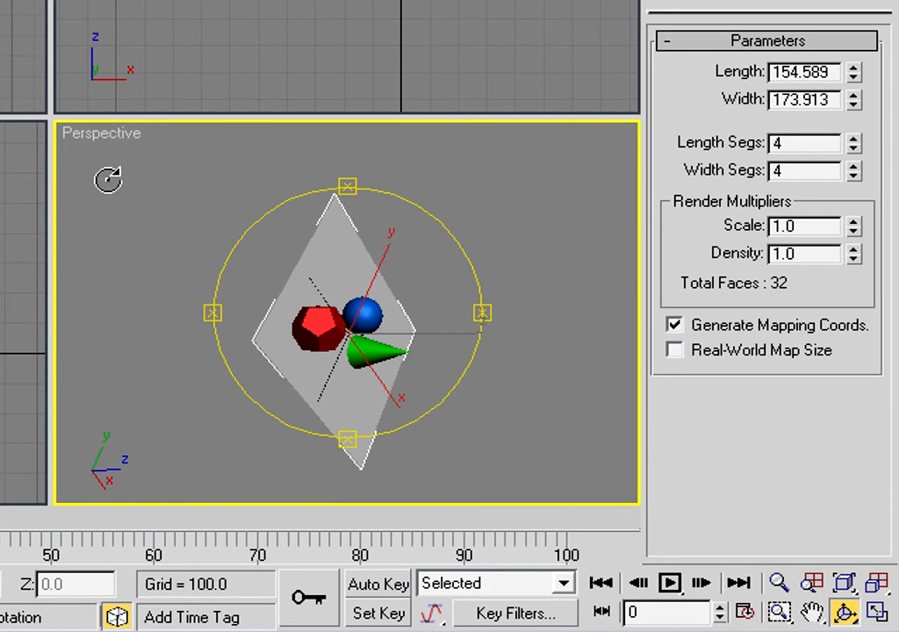
Undo View Rotate from the Perspective label menu, rotate again, and undo it once more.
{"action": "right_click", "coordinate": [102, 133]}
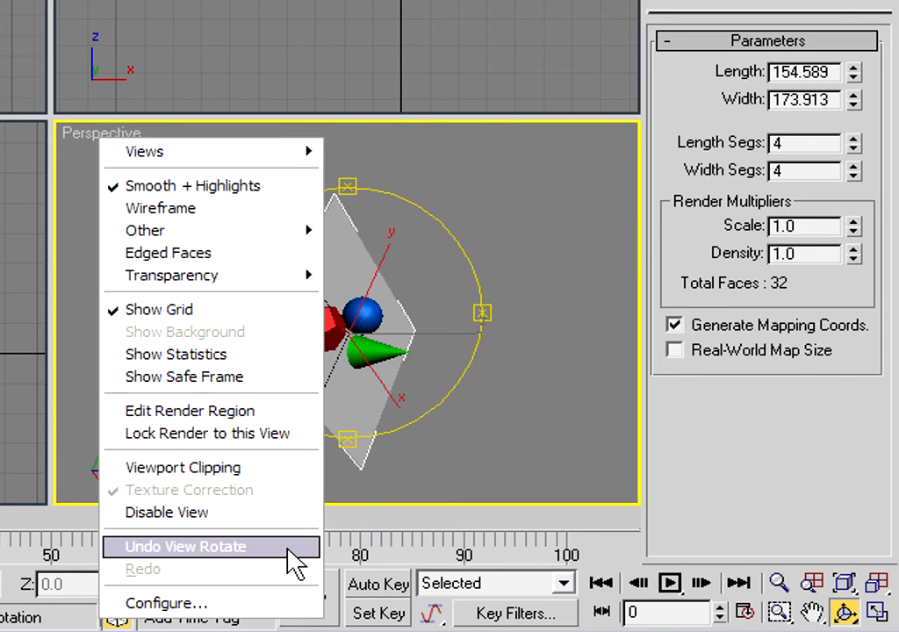
{"action": "left_click", "coordinate": [185, 546]}
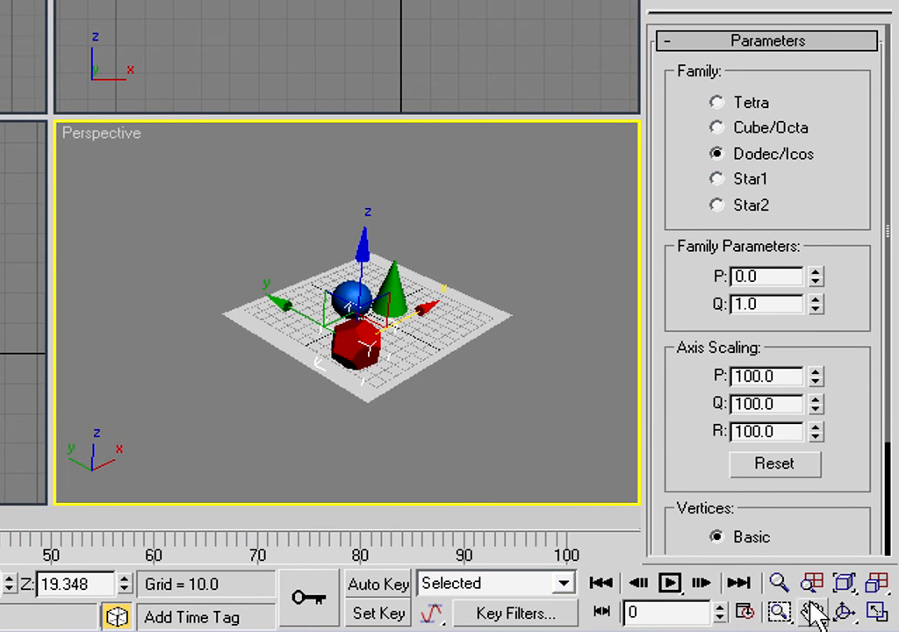
{"action": "left_click", "coordinate": [843, 613]}
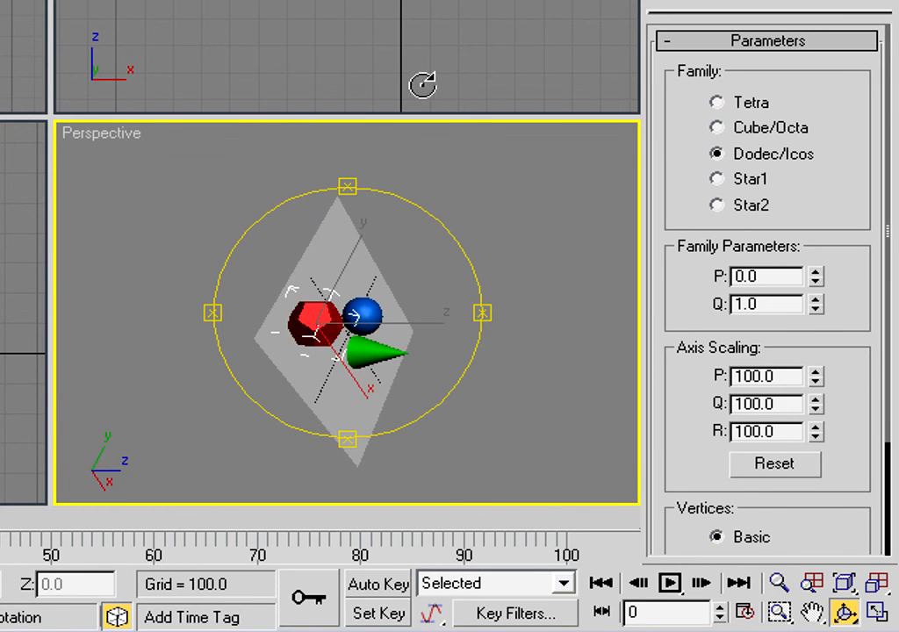
{"action": "right_click", "coordinate": [102, 133]}
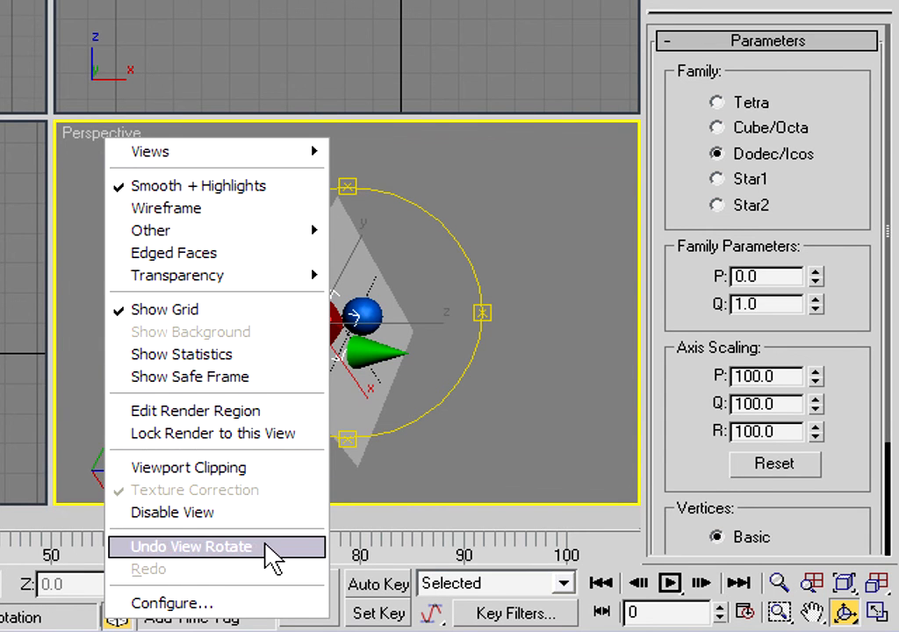
{"action": "left_click", "coordinate": [191, 546]}
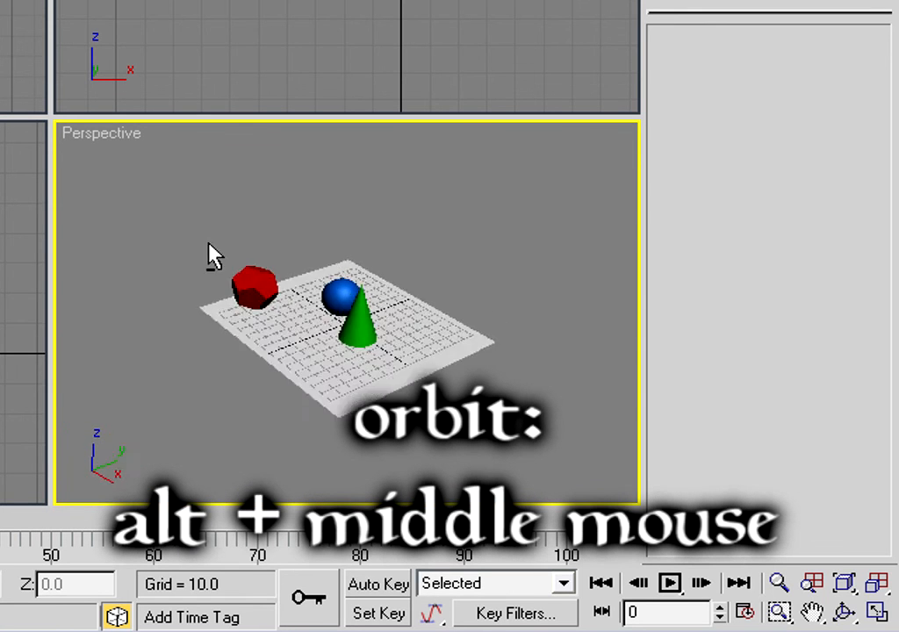
Alt+middle-drag to orbit the Perspective view to another side, dodecahedron in front.
{"action": "left_click_drag", "start_coordinate": [214, 255], "coordinate": [453, 295]}
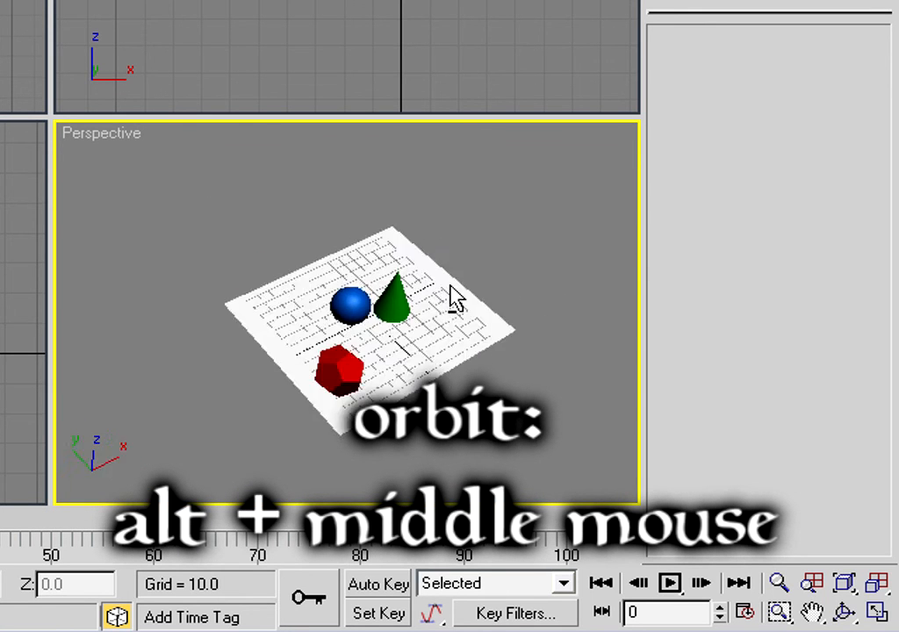
{"action": "left_click_drag", "start_coordinate": [453, 295], "coordinate": [267, 260]}
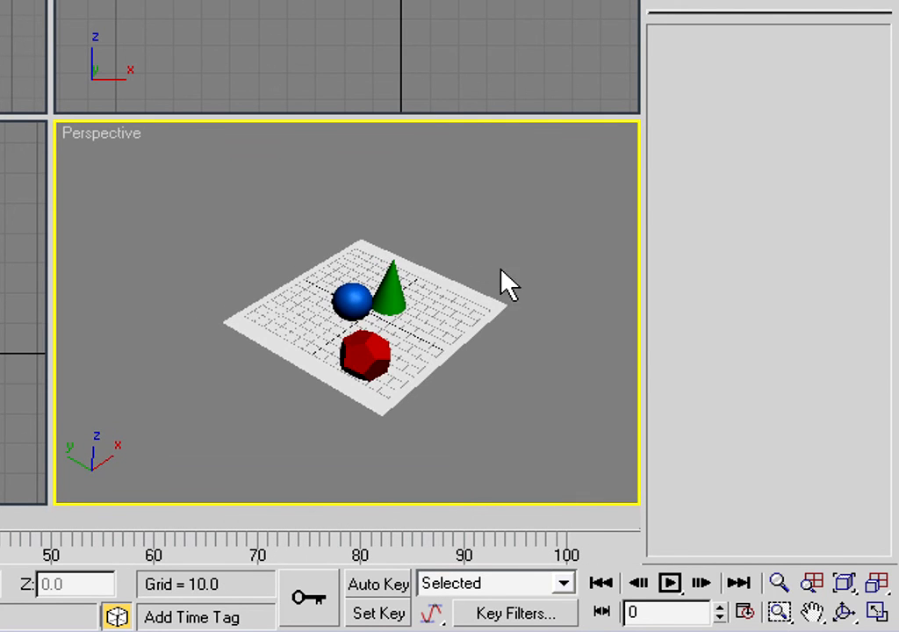
{"action": "mouse_move", "coordinate": [523, 302]}
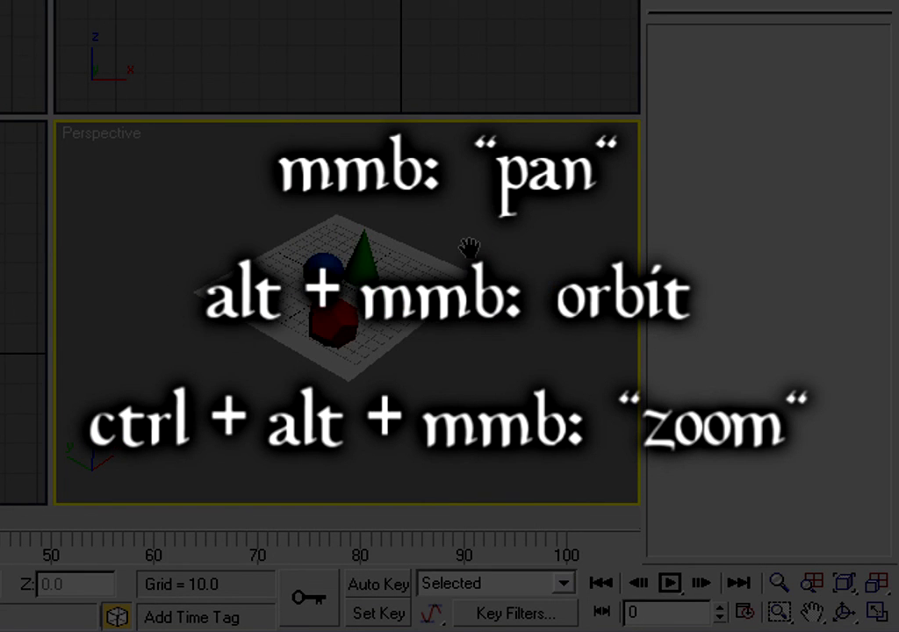
Orbit the Perspective view again with Alt+middle-drag to yet another angle on the scene.
{"action": "left_click_drag", "start_coordinate": [465, 246], "coordinate": [465, 395]}
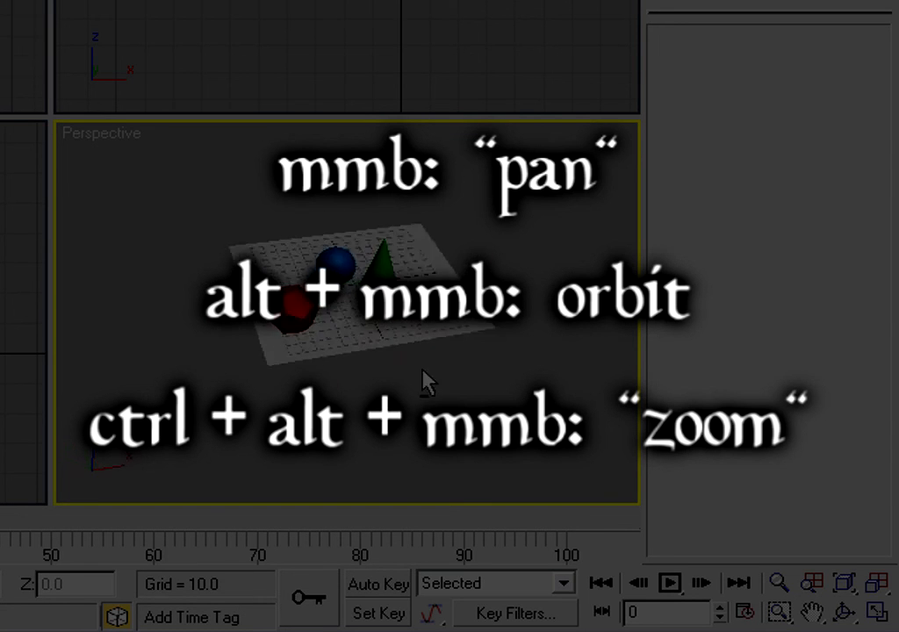
{"action": "left_click_drag", "start_coordinate": [425, 379], "coordinate": [573, 376]}
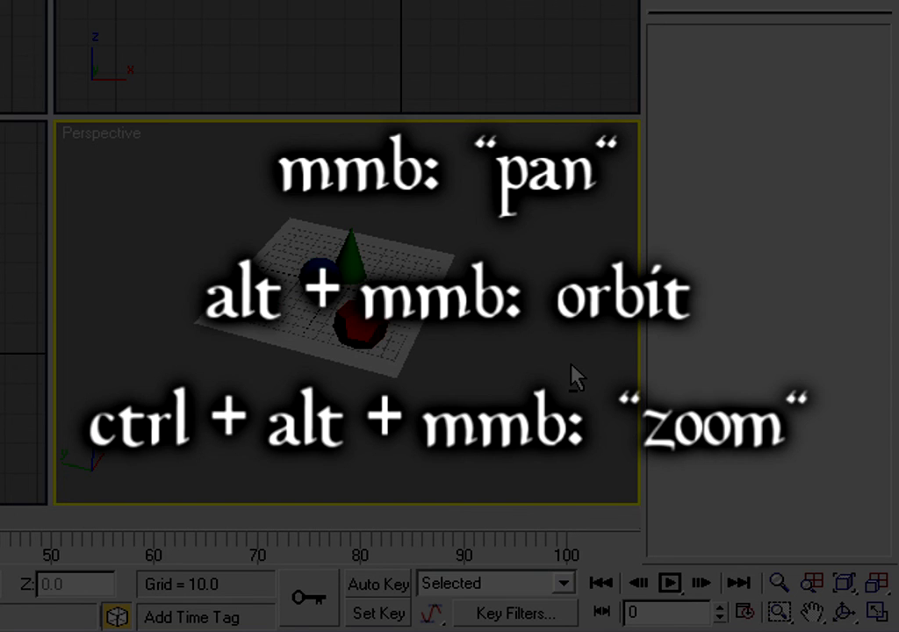